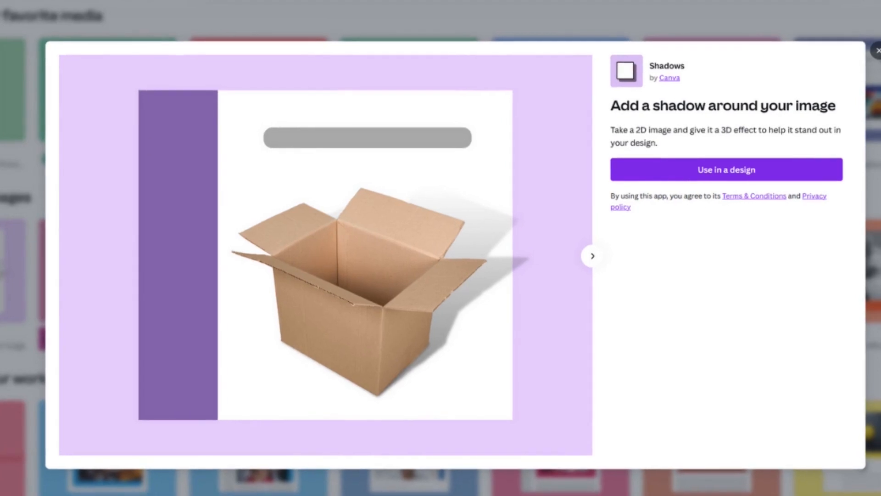
- Close the Shadows app preview to return to the image-enhancement apps page
{"action": "left_click", "coordinate": [591, 256]}
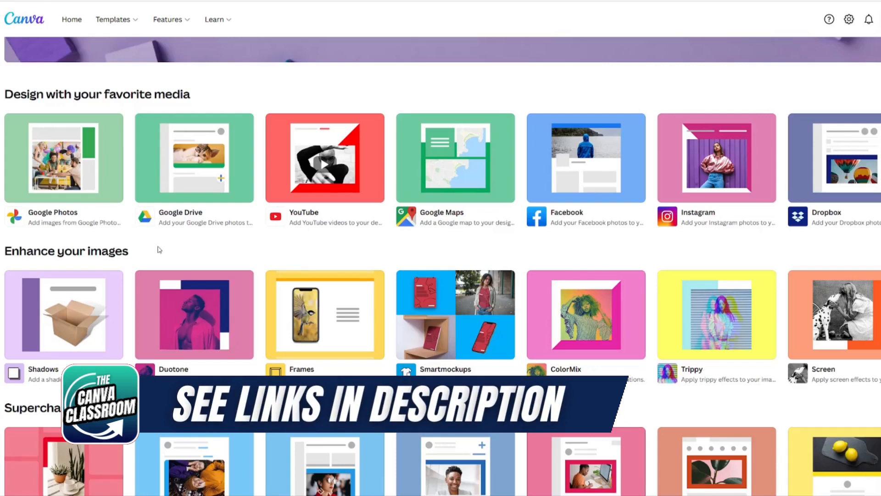
- From the Shadows app card, start a new YouTube Thumbnail design with the field photo
{"action": "scroll", "scroll_direction": "down", "scroll_amount": 3}
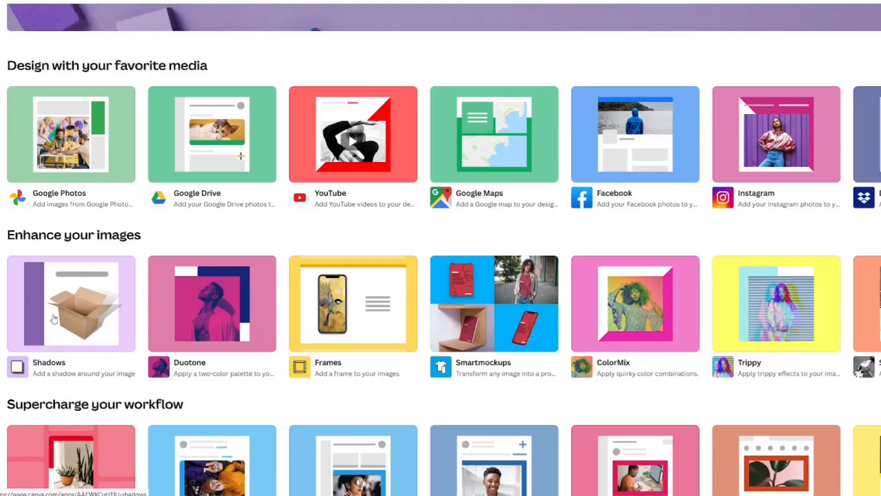
{"action": "left_click", "coordinate": [71, 303]}
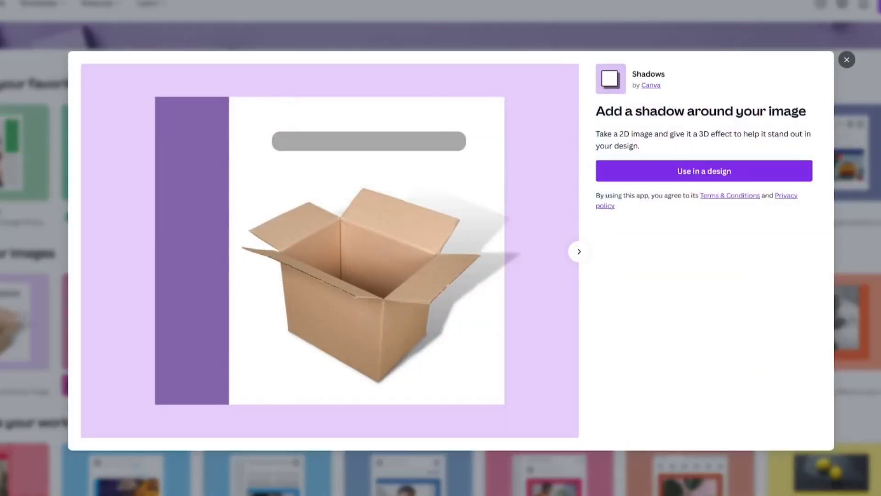
{"action": "left_click", "coordinate": [580, 252]}
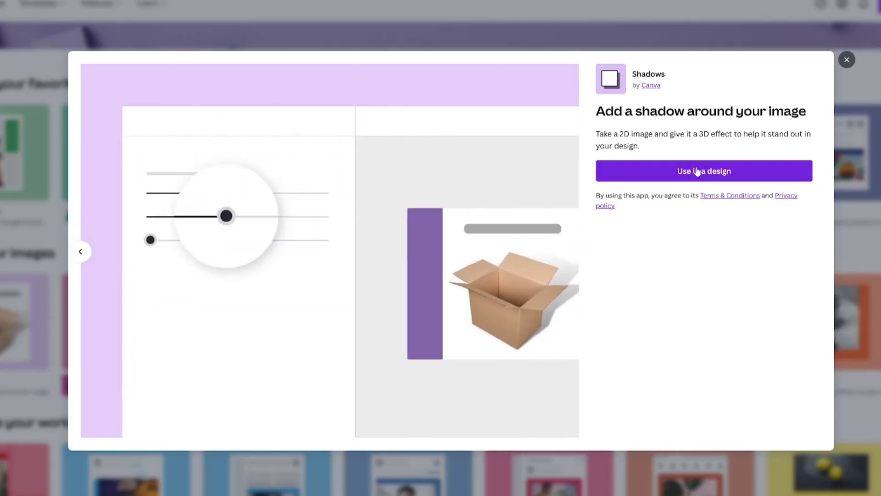
{"action": "left_click", "coordinate": [704, 171]}
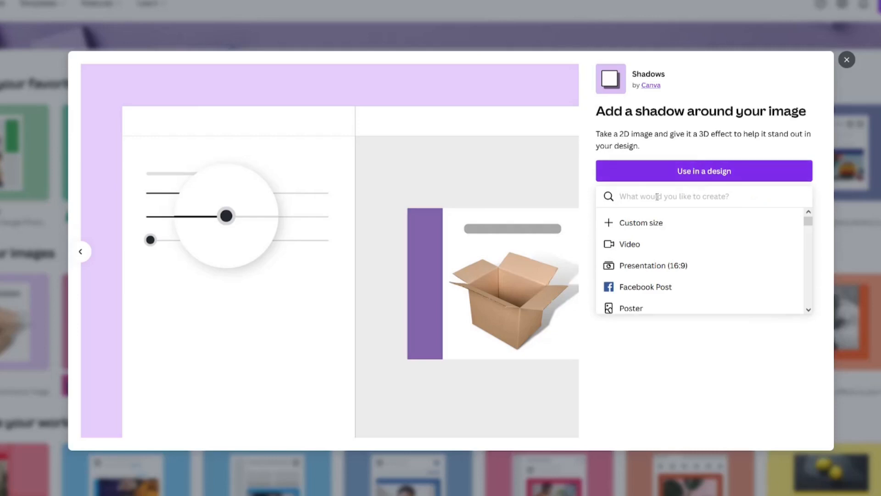
{"action": "type", "text": "youtube thu"}
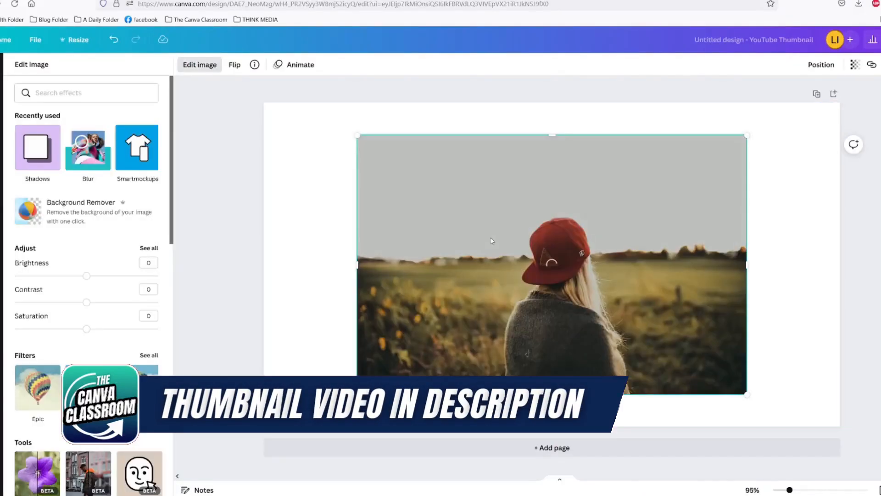
- Bring up the Shadows effect for the field photo from Recently used
{"action": "left_click", "coordinate": [36, 148]}
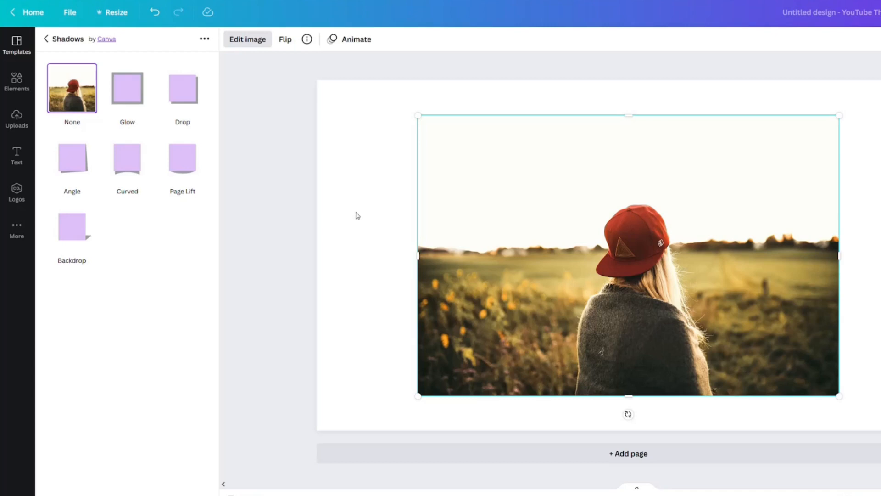
{"action": "mouse_move", "coordinate": [512, 191]}
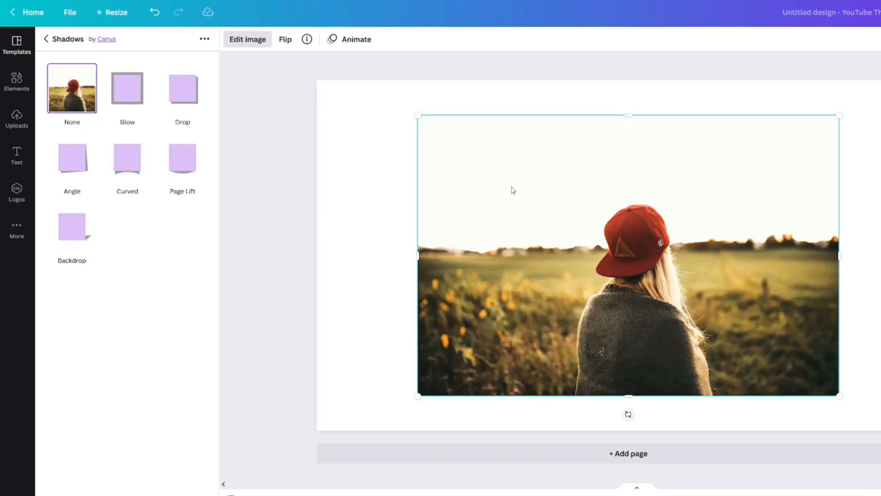
{"action": "mouse_move", "coordinate": [353, 66]}
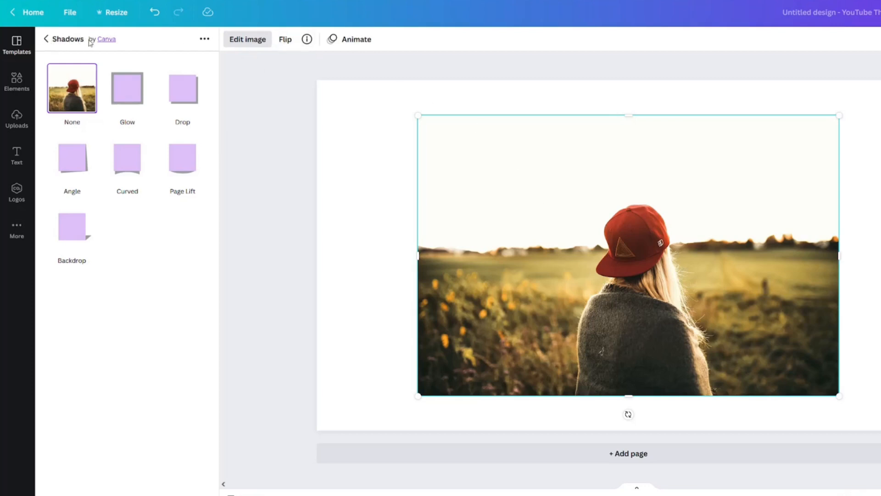
{"action": "mouse_move", "coordinate": [189, 231]}
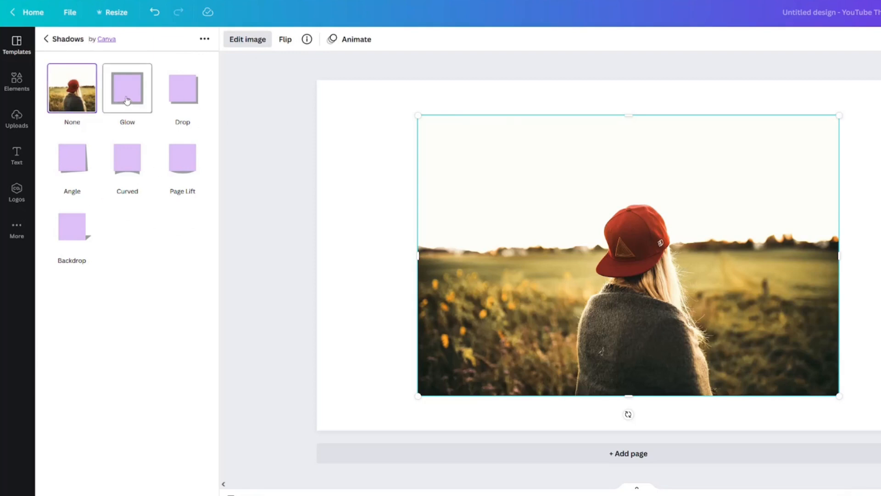
- Preview Glow, Drop, Angle, Curved and Page Lift shadows, ending on Backdrop
{"action": "left_click", "coordinate": [127, 88]}
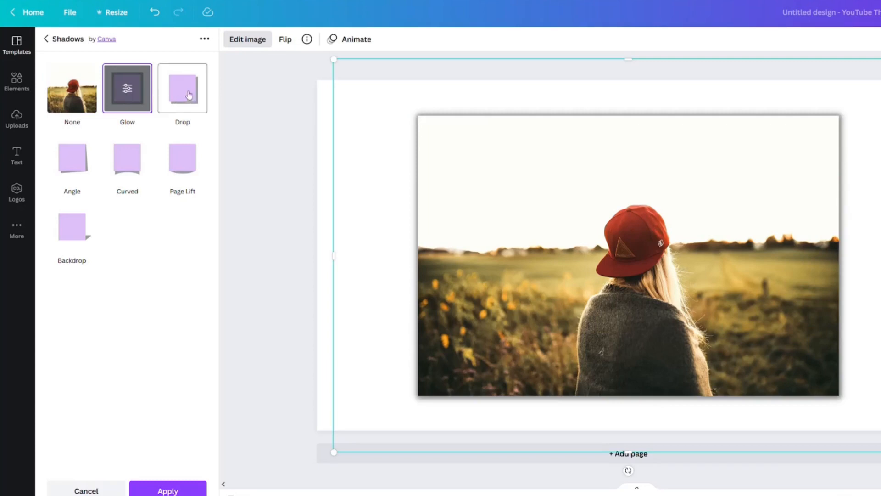
{"action": "left_click", "coordinate": [181, 88]}
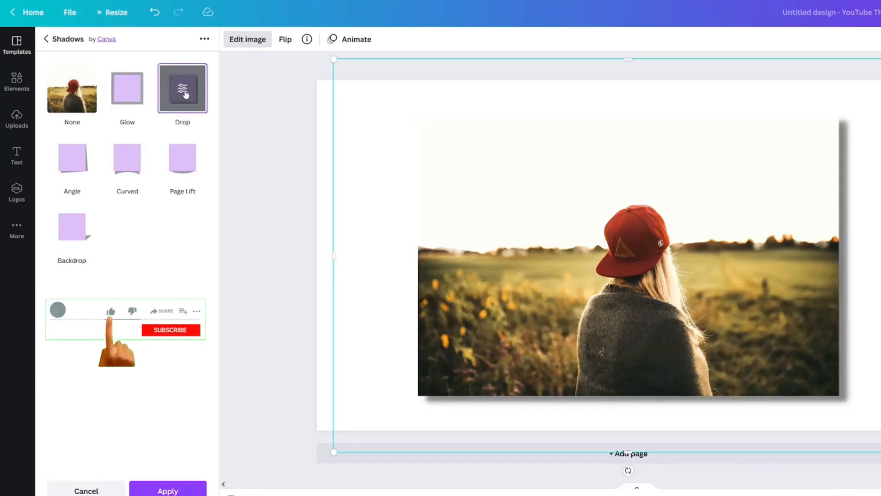
{"action": "left_click", "coordinate": [71, 158]}
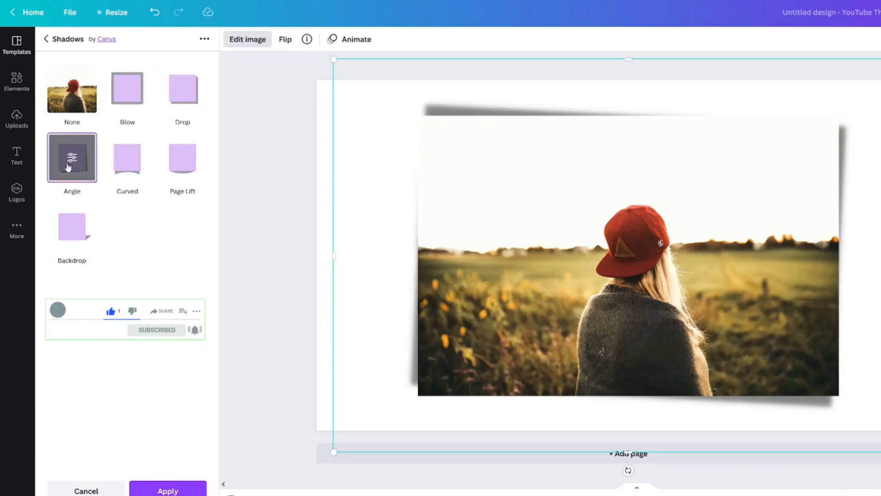
{"action": "mouse_move", "coordinate": [126, 157]}
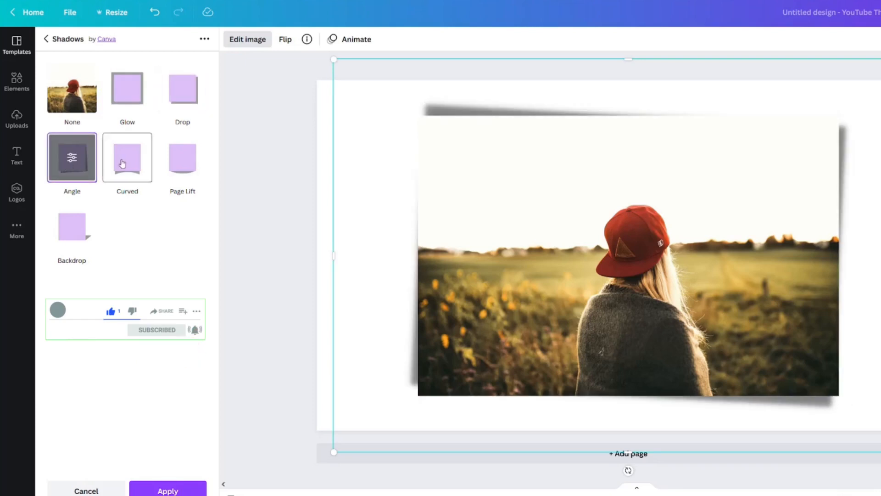
{"action": "left_click", "coordinate": [126, 157]}
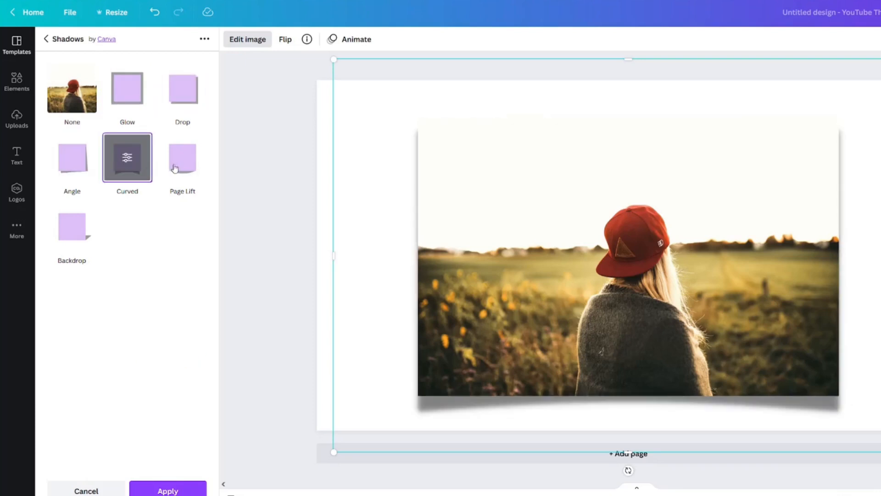
{"action": "left_click", "coordinate": [182, 158]}
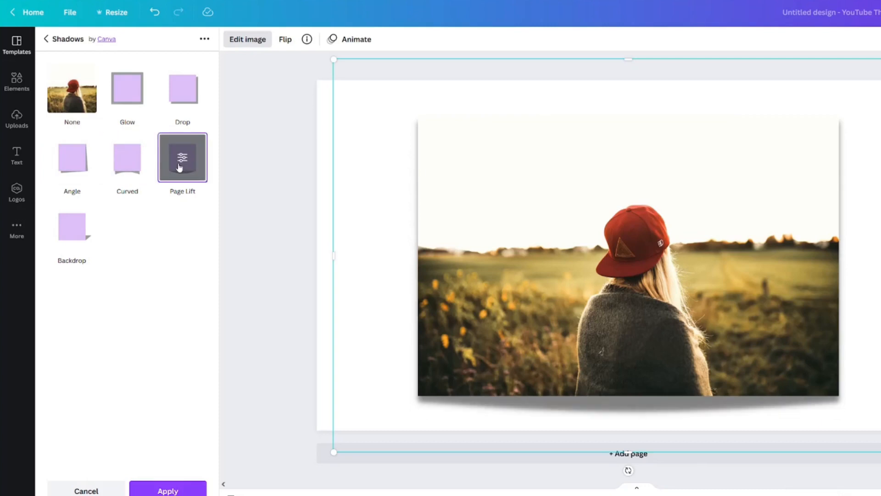
{"action": "left_click", "coordinate": [72, 227]}
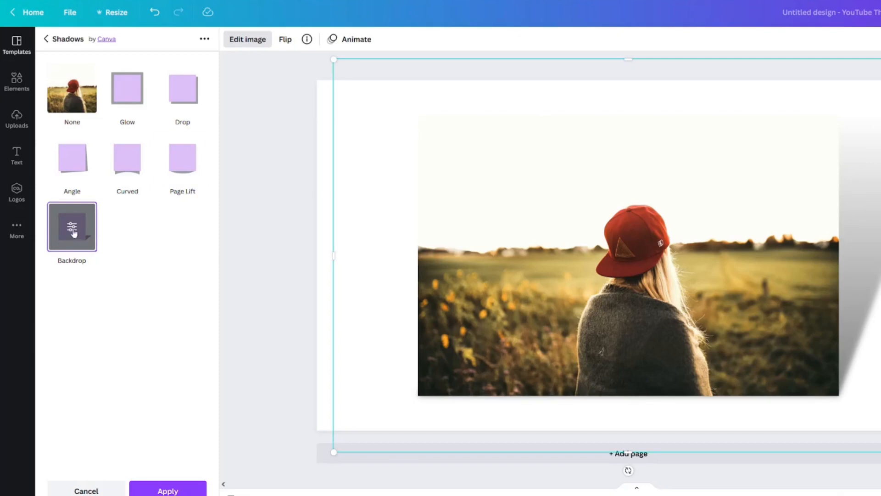
{"action": "mouse_move", "coordinate": [76, 244]}
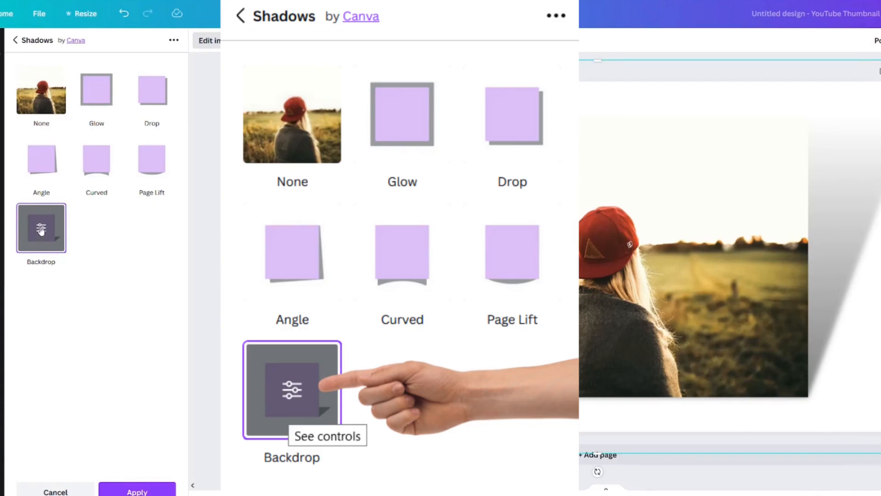
- Experiment with the backdrop shadow's vertical angle, direction and transparency sliders
{"action": "left_click", "coordinate": [292, 390]}
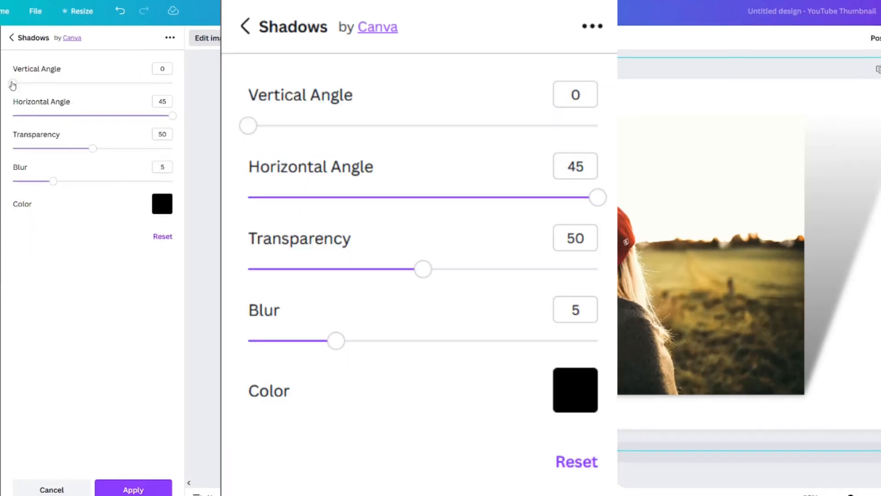
{"action": "left_click_drag", "start_coordinate": [12, 84], "coordinate": [125, 84]}
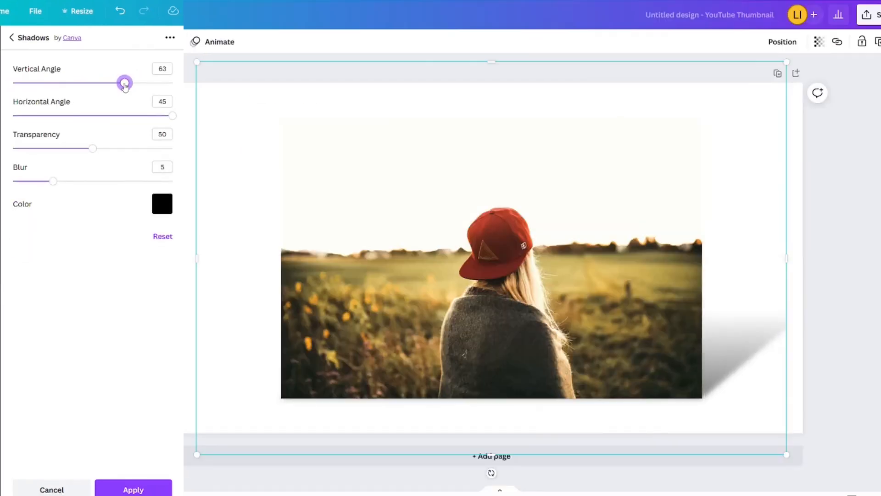
{"action": "left_click_drag", "start_coordinate": [124, 83], "coordinate": [56, 83]}
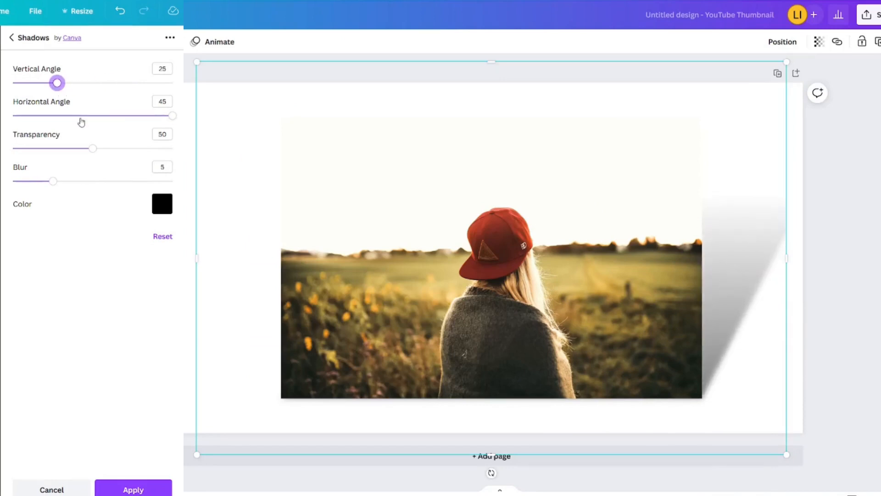
{"action": "left_click_drag", "start_coordinate": [172, 115], "coordinate": [12, 115]}
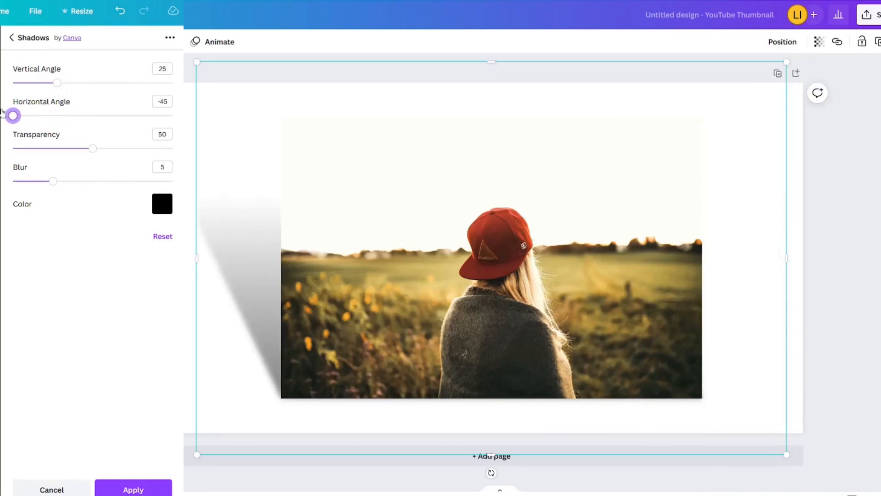
{"action": "left_click_drag", "start_coordinate": [12, 116], "coordinate": [173, 115]}
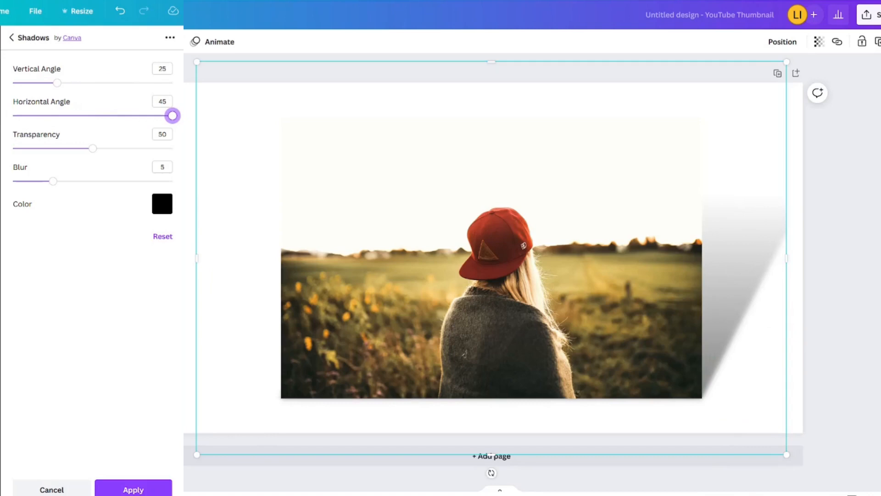
{"action": "left_click_drag", "start_coordinate": [93, 148], "coordinate": [159, 147]}
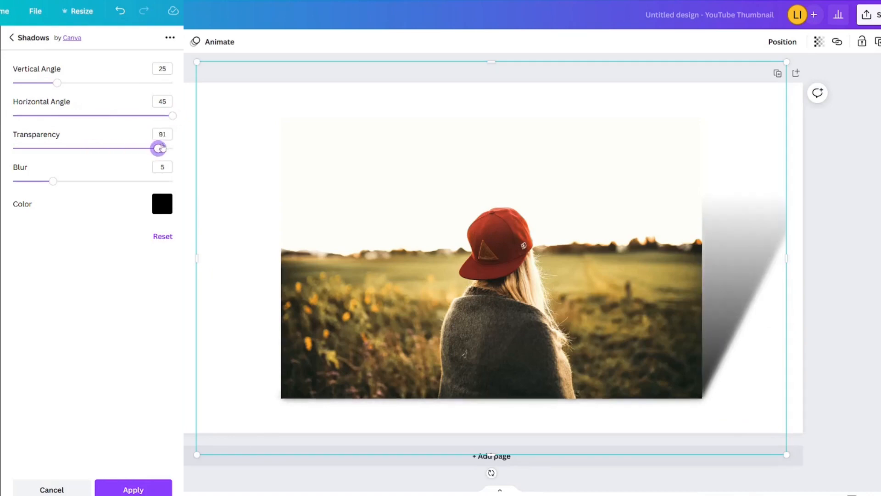
{"action": "left_click_drag", "start_coordinate": [159, 148], "coordinate": [53, 148]}
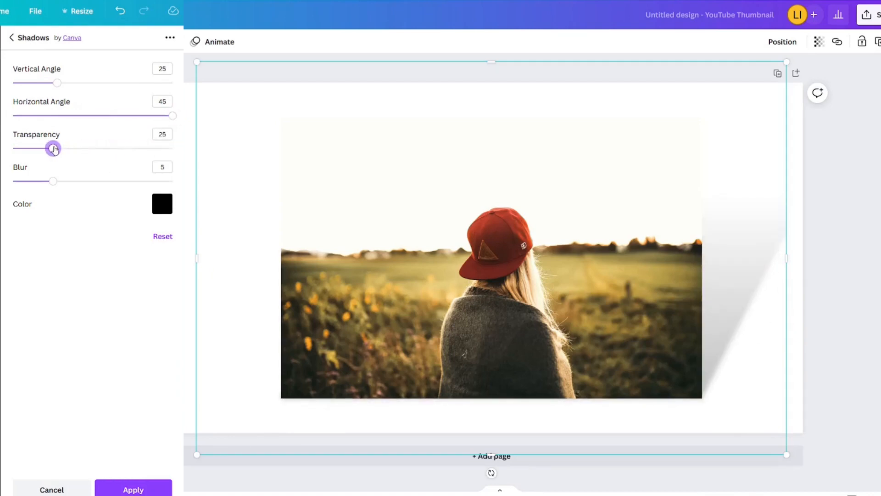
- Set the shadow to maximum blur and about 87 transparency, keeping it black
{"action": "left_click_drag", "start_coordinate": [53, 181], "coordinate": [164, 180]}
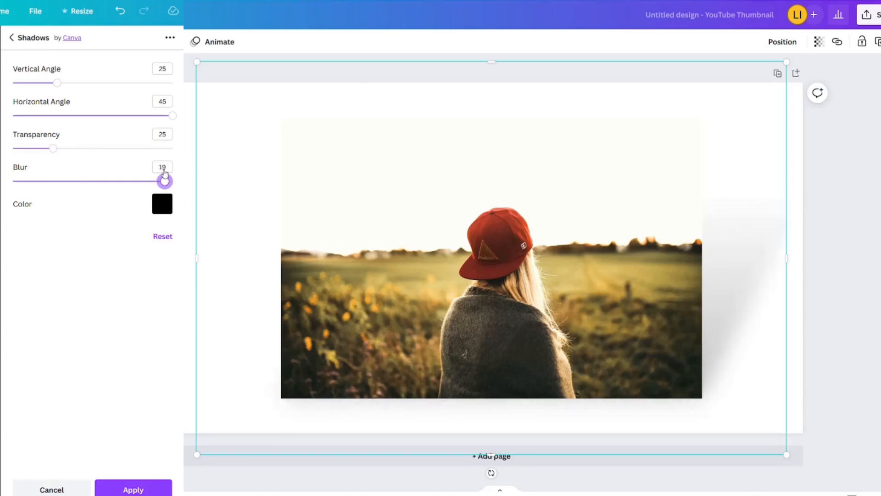
{"action": "left_click_drag", "start_coordinate": [52, 148], "coordinate": [152, 148]}
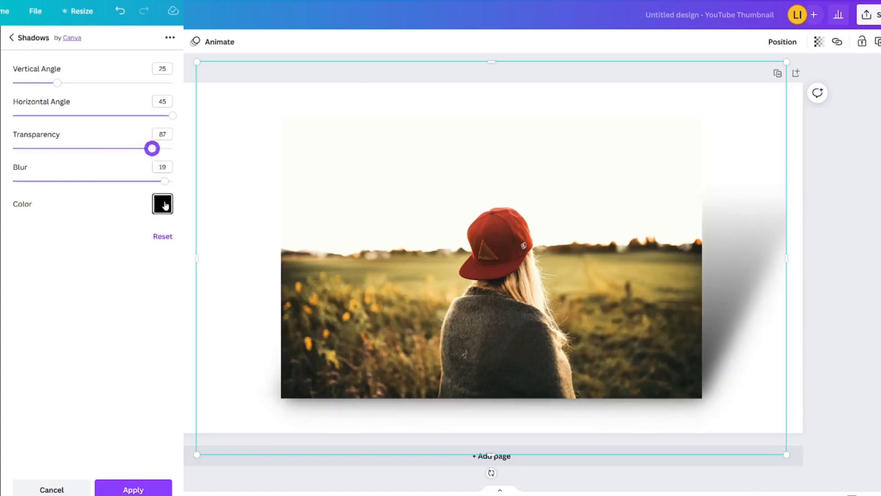
{"action": "left_click", "coordinate": [161, 204]}
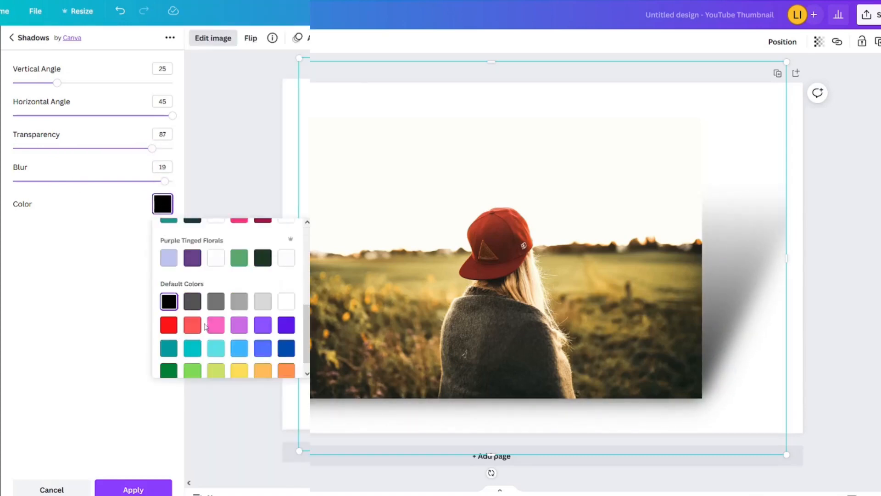
{"action": "left_click", "coordinate": [168, 310]}
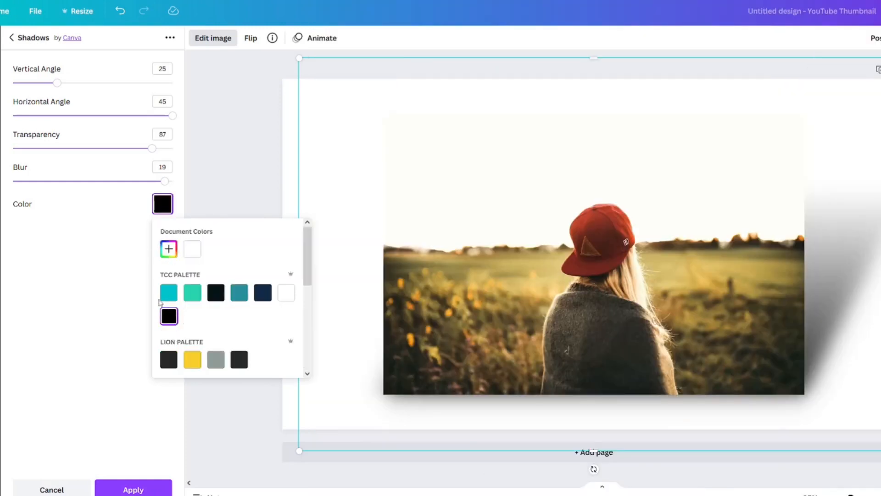
{"action": "left_click_drag", "start_coordinate": [57, 82], "coordinate": [43, 82]}
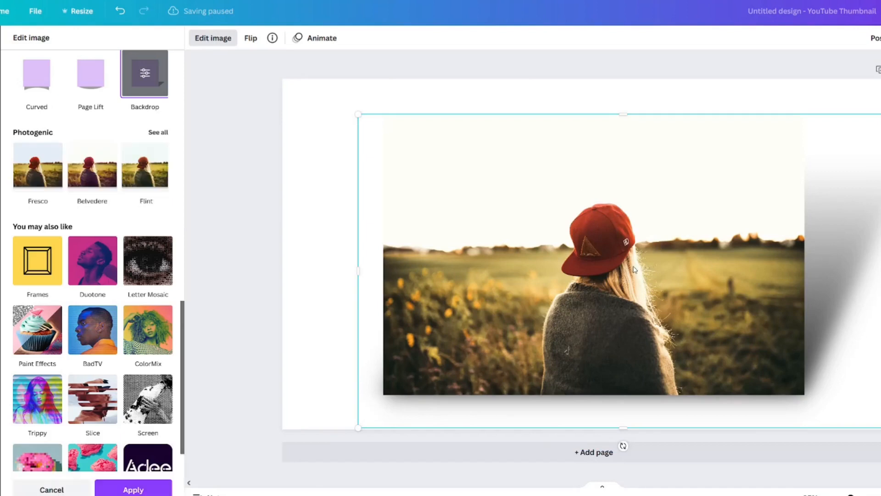
- On a new thumbnail, search Photos for 'shocked face' to find the woman with the alarm clock
{"action": "left_click_drag", "start_coordinate": [633, 270], "coordinate": [707, 307]}
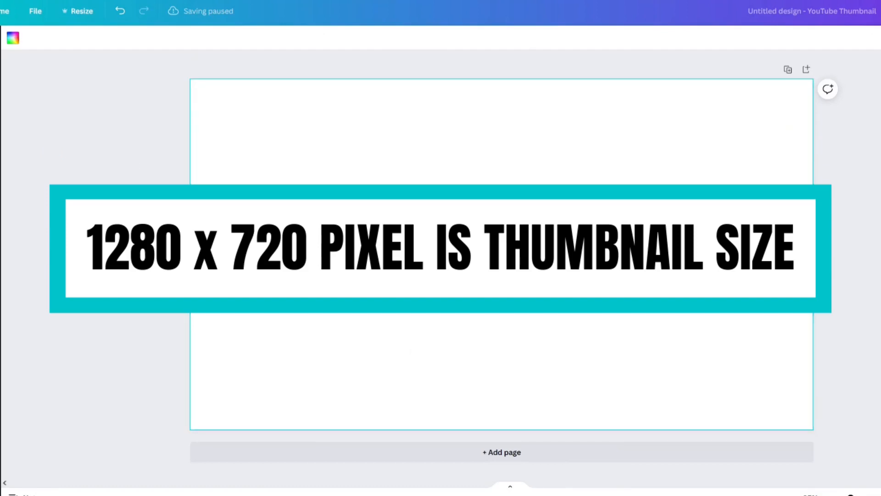
{"action": "type", "text": "shocked face"}
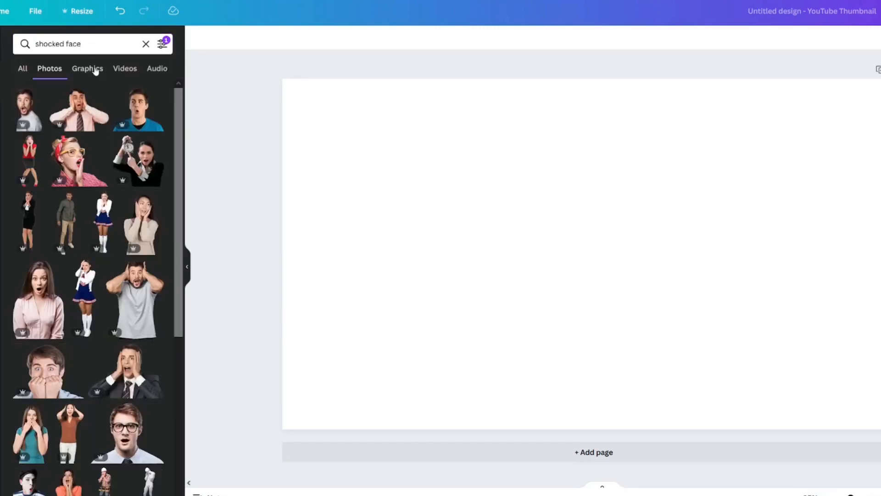
{"action": "mouse_move", "coordinate": [167, 266]}
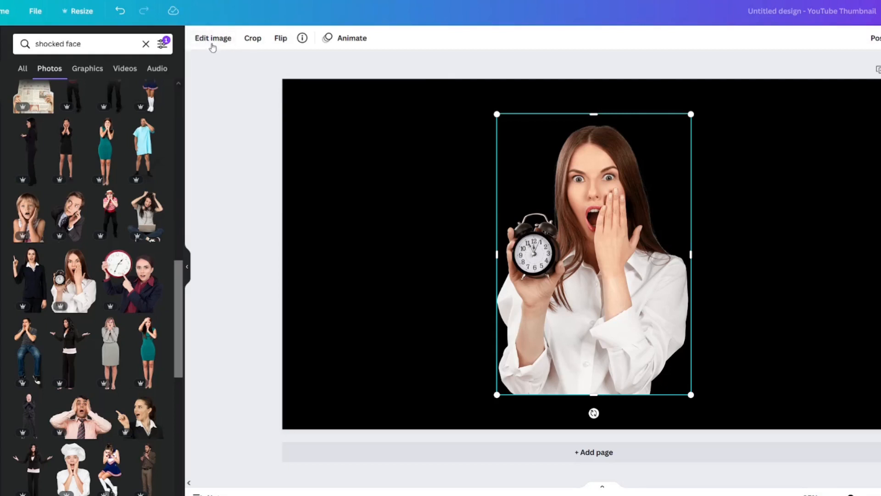
- Search effects for 'shadow', apply Glow to the woman's photo and bring up its settings
{"action": "left_click", "coordinate": [213, 38]}
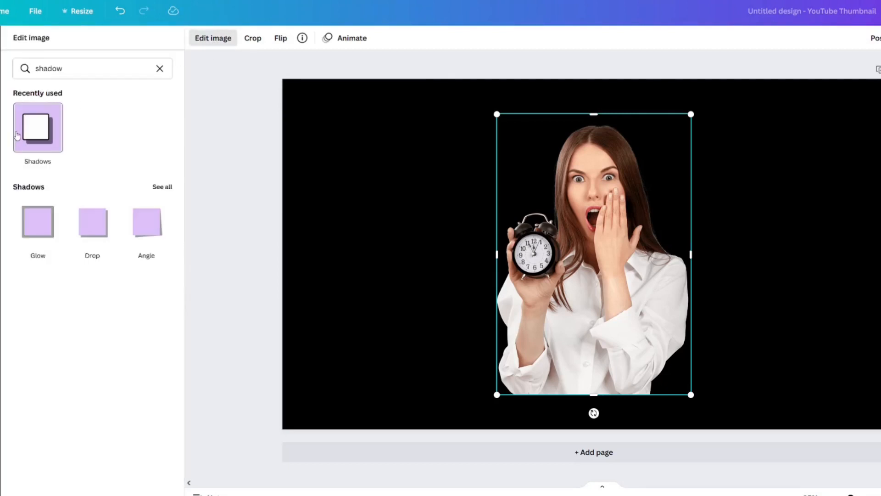
{"action": "left_click", "coordinate": [160, 68]}
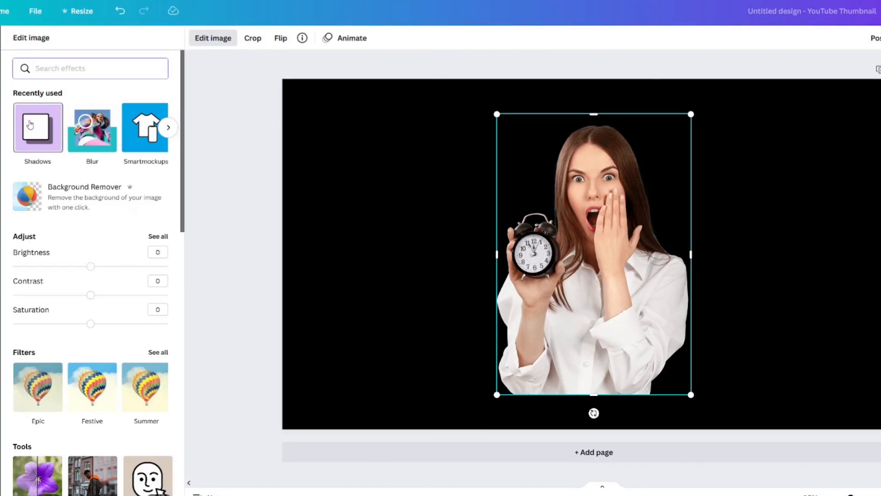
{"action": "type", "text": "shadow"}
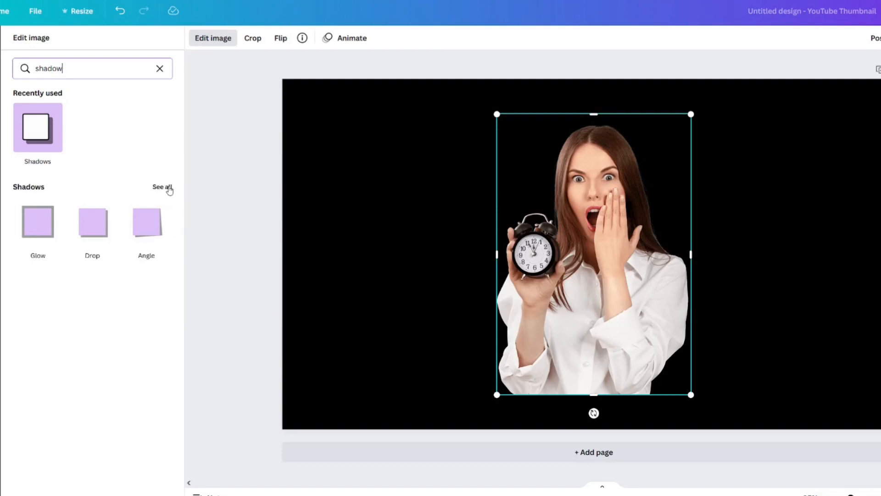
{"action": "left_click", "coordinate": [37, 221]}
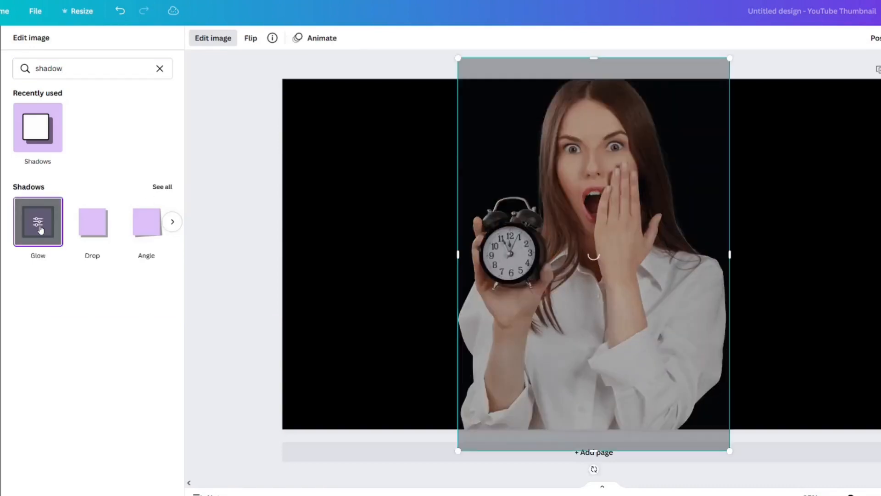
{"action": "left_click", "coordinate": [38, 221]}
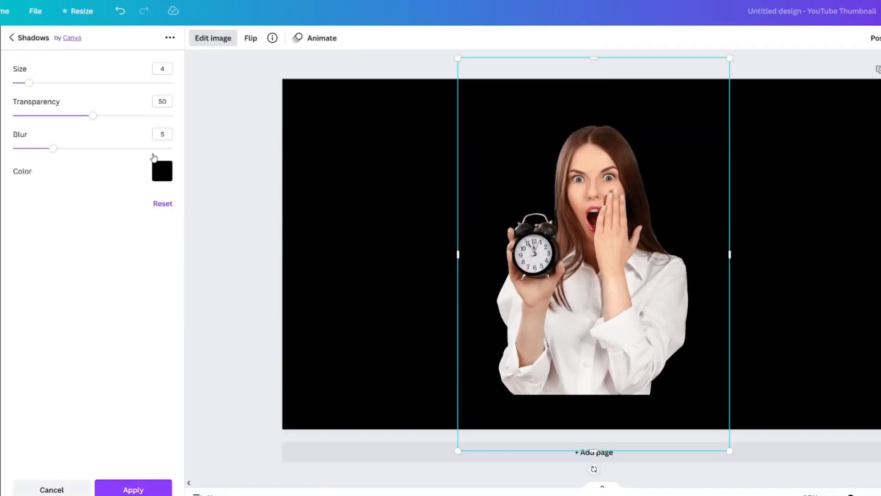
- Make the glow white, fully opaque and with zero blur for a crisp outline
{"action": "left_click", "coordinate": [162, 171]}
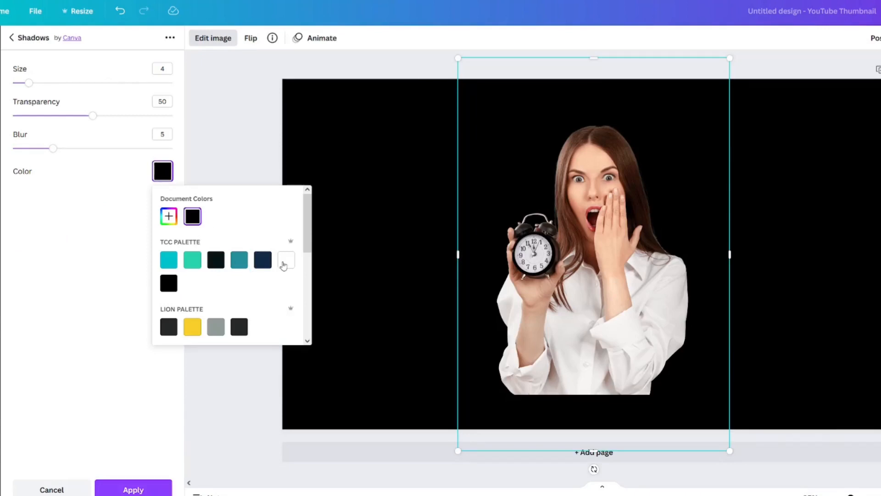
{"action": "left_click", "coordinate": [285, 259]}
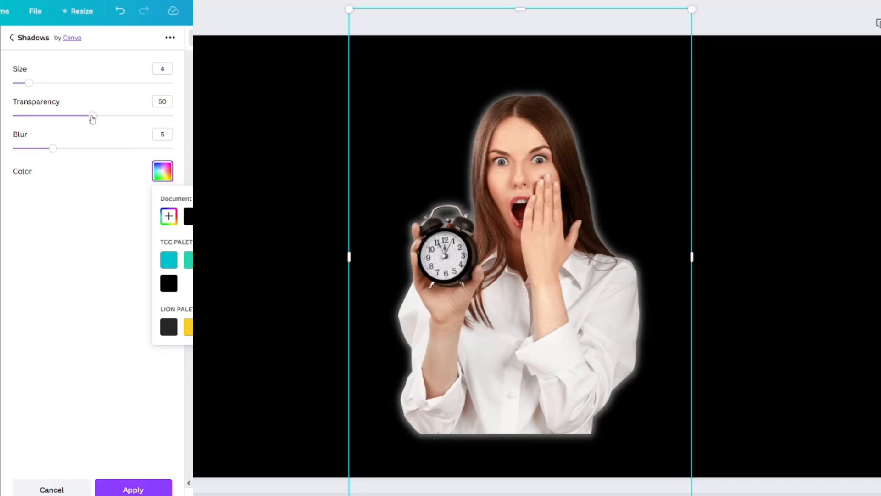
{"action": "left_click_drag", "start_coordinate": [92, 116], "coordinate": [173, 116]}
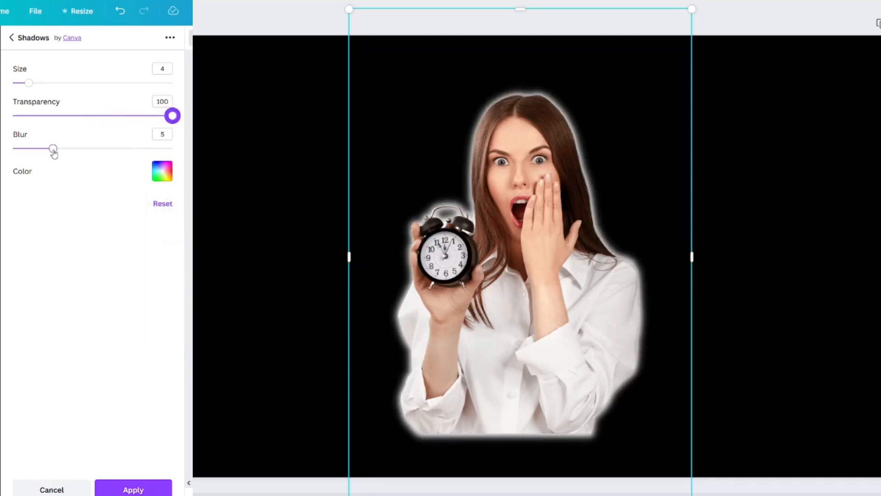
{"action": "left_click_drag", "start_coordinate": [53, 147], "coordinate": [12, 147]}
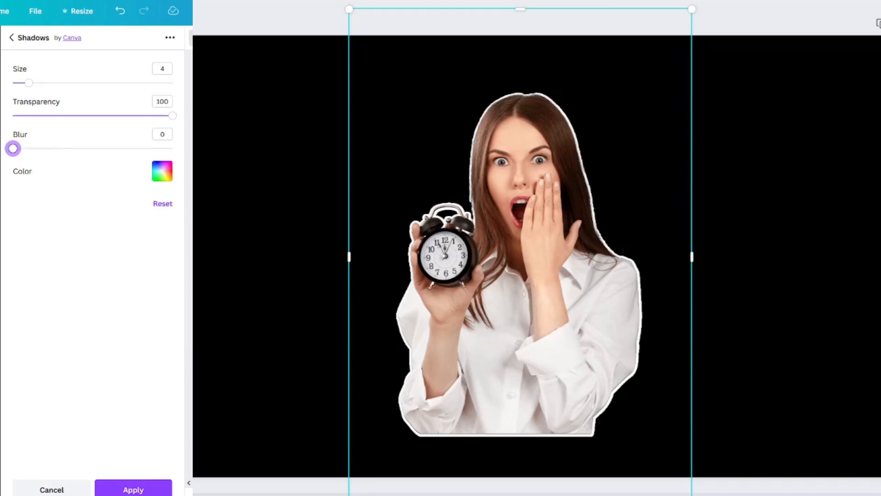
{"action": "mouse_move", "coordinate": [27, 62]}
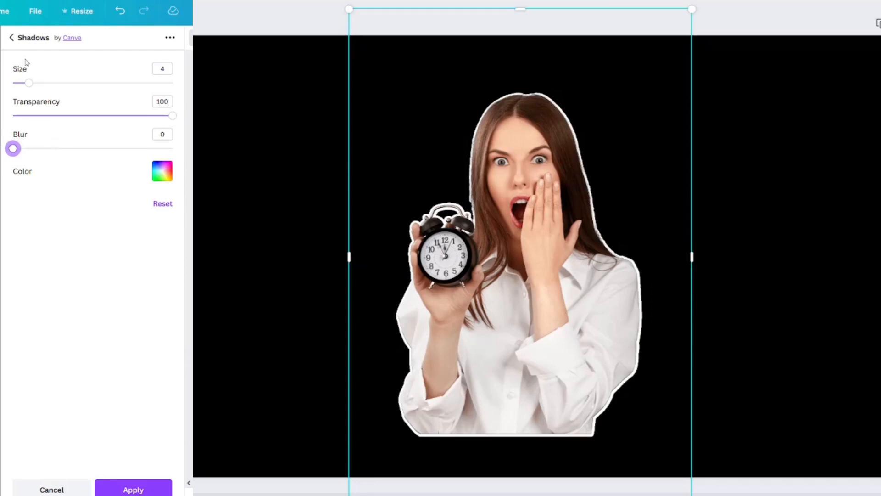
- Settle the outline size at a thin border of about 9 and confirm the white colour
{"action": "left_click_drag", "start_coordinate": [30, 83], "coordinate": [45, 82]}
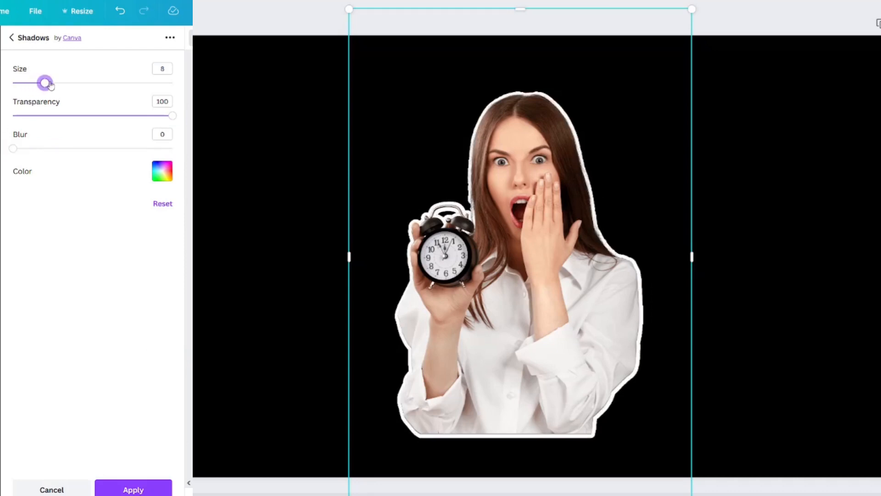
{"action": "left_click_drag", "start_coordinate": [45, 83], "coordinate": [172, 83]}
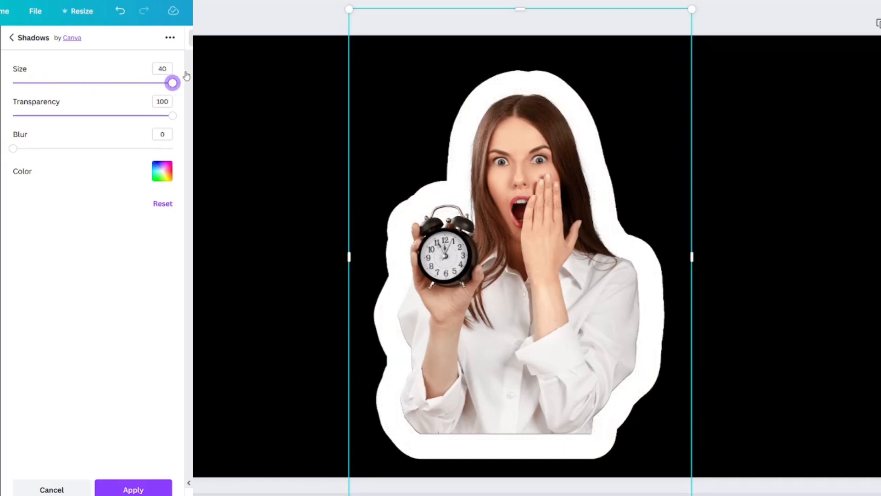
{"action": "left_click_drag", "start_coordinate": [174, 82], "coordinate": [48, 83]}
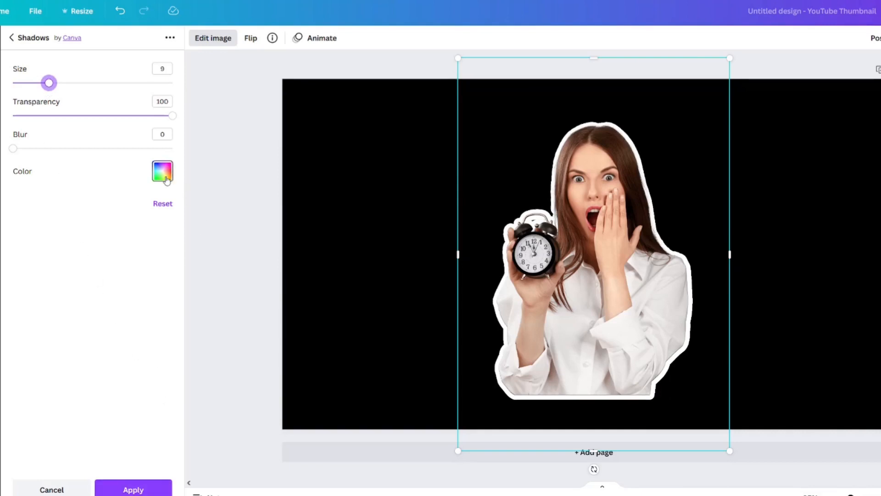
{"action": "left_click", "coordinate": [163, 171]}
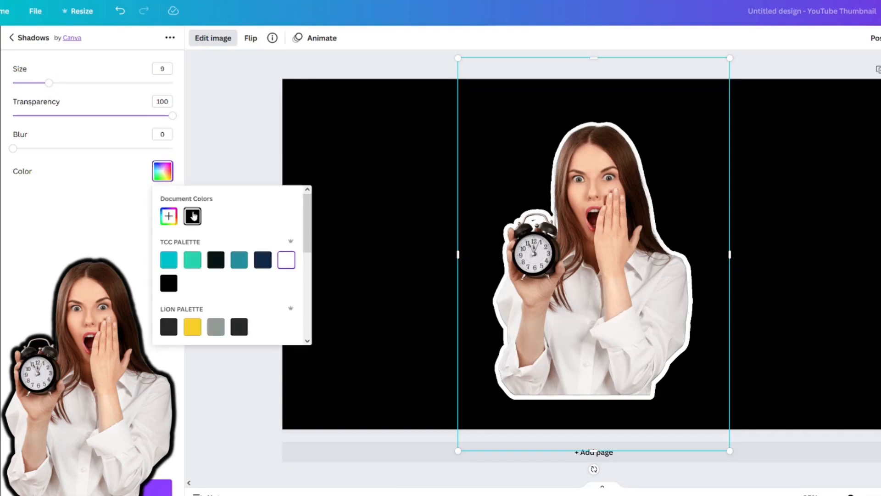
{"action": "left_click", "coordinate": [168, 259]}
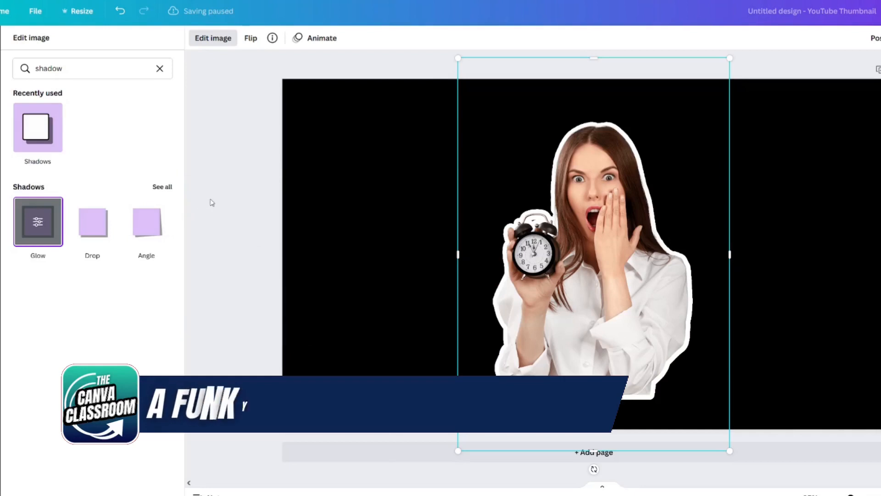
- Move the outlined woman to the page's right side and enlarge her to fill that edge
{"action": "type", "text": "shocked face"}
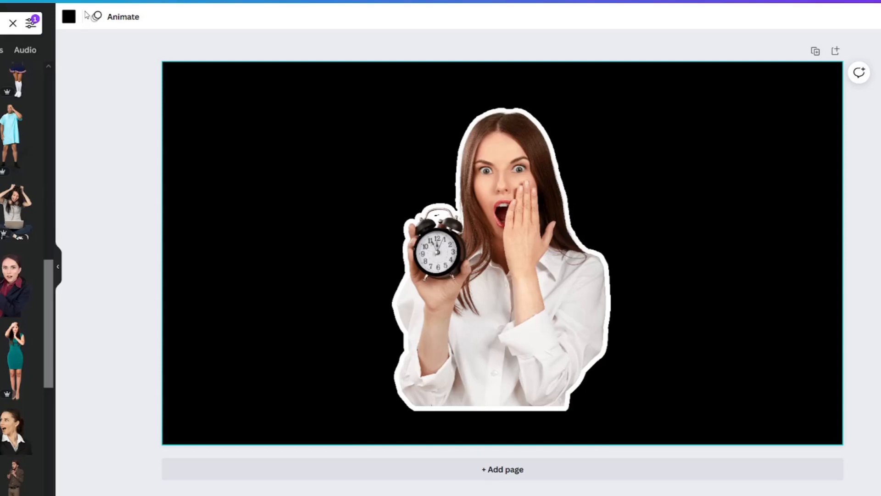
{"action": "left_click_drag", "start_coordinate": [478, 254], "coordinate": [644, 267]}
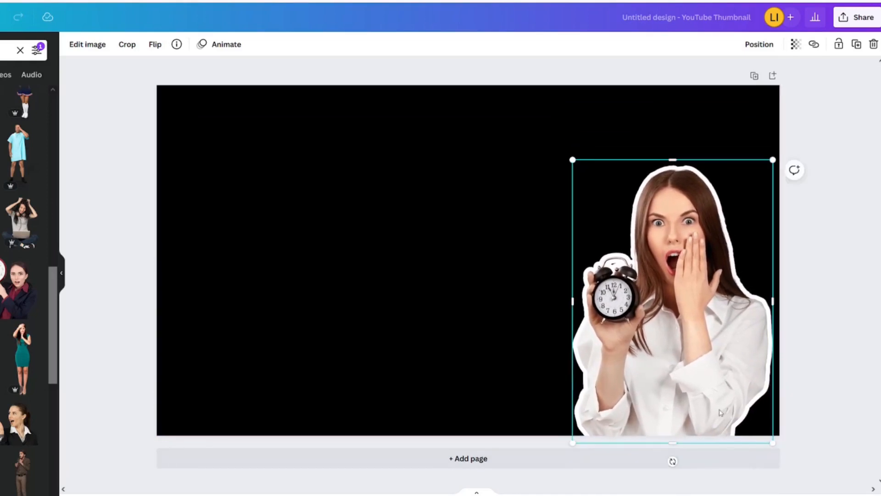
{"action": "left_click_drag", "start_coordinate": [572, 160], "coordinate": [528, 100]}
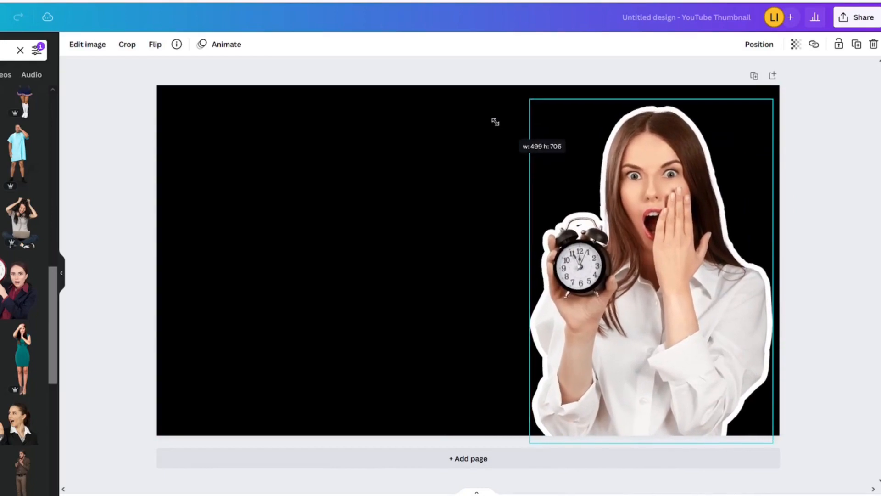